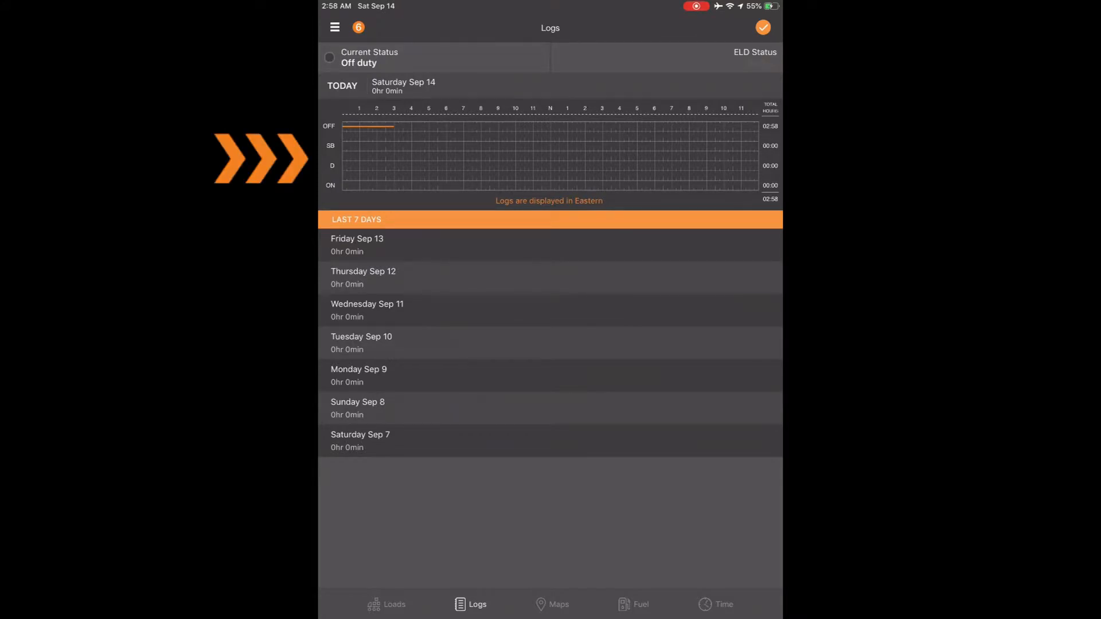
Show the empty trips list for the Saturday Sep 14 log
{"action": "left_click", "coordinate": [403, 86]}
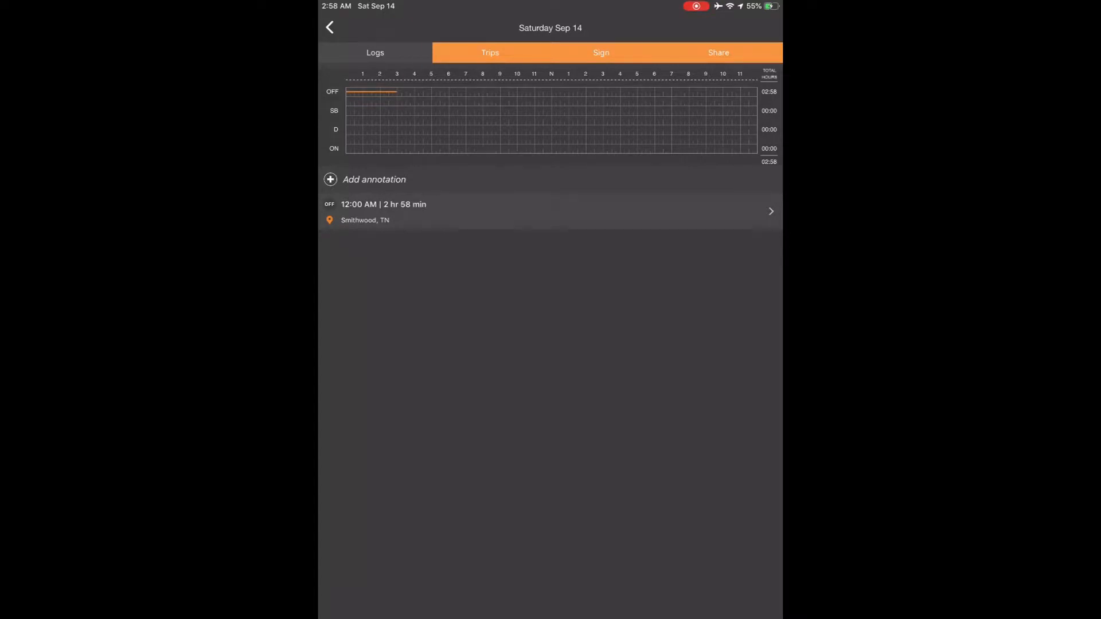
{"action": "left_click", "coordinate": [717, 51]}
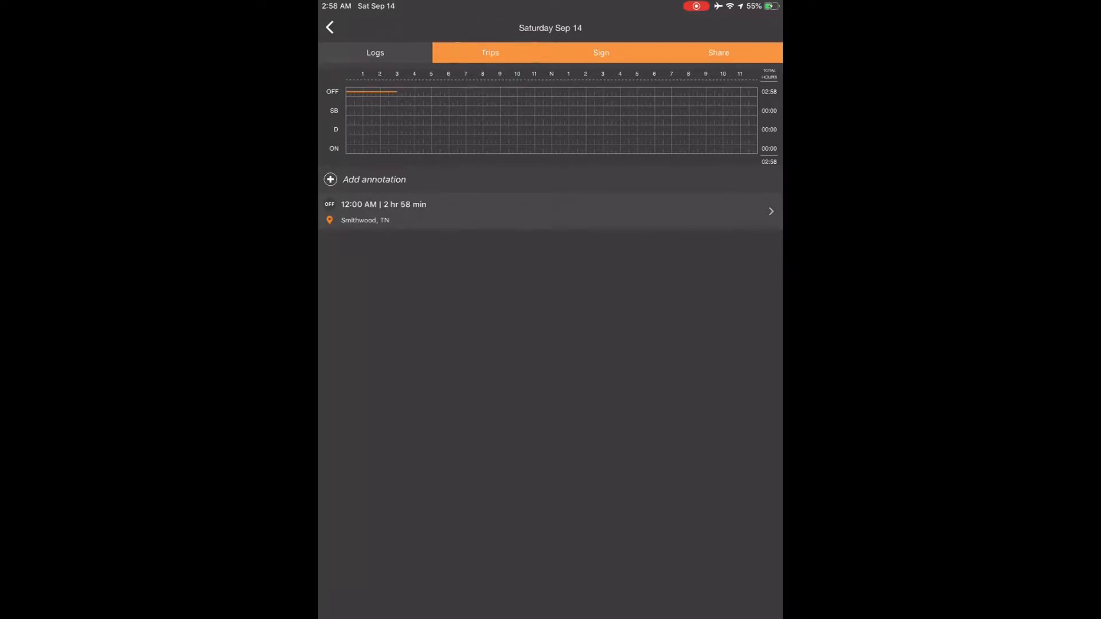
{"action": "left_click", "coordinate": [490, 51]}
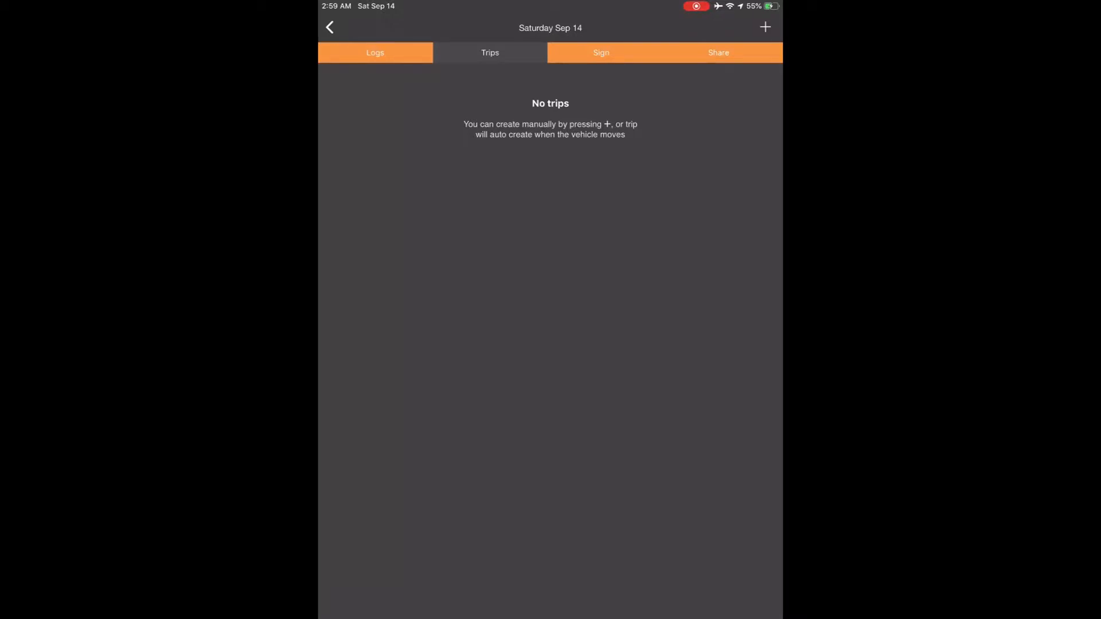
Start a new manual trip for truck 128 with no co-driver or trailers
{"action": "left_click", "coordinate": [765, 27]}
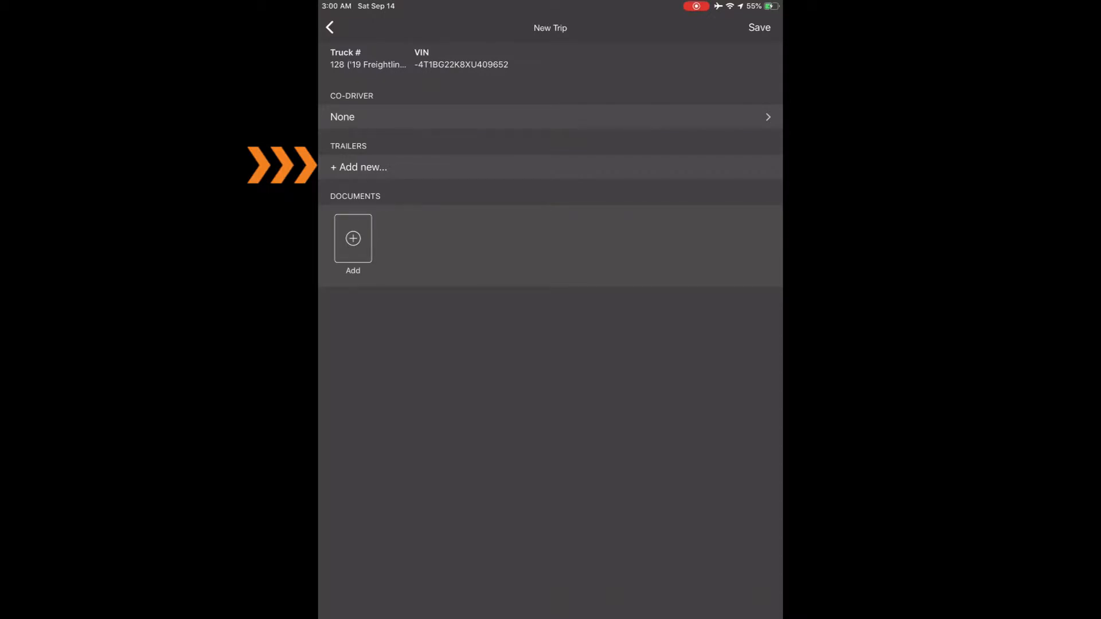
Add trailer 12345, skip the document photo, and save the trip as Trip 1
{"action": "left_click", "coordinate": [359, 167]}
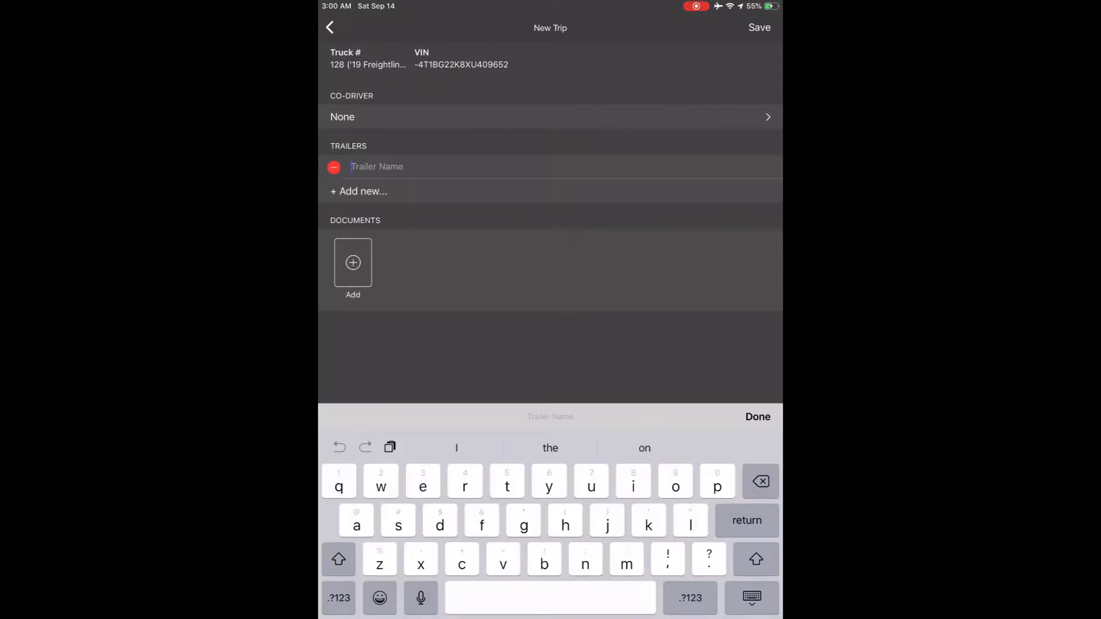
{"action": "type", "text": "12345"}
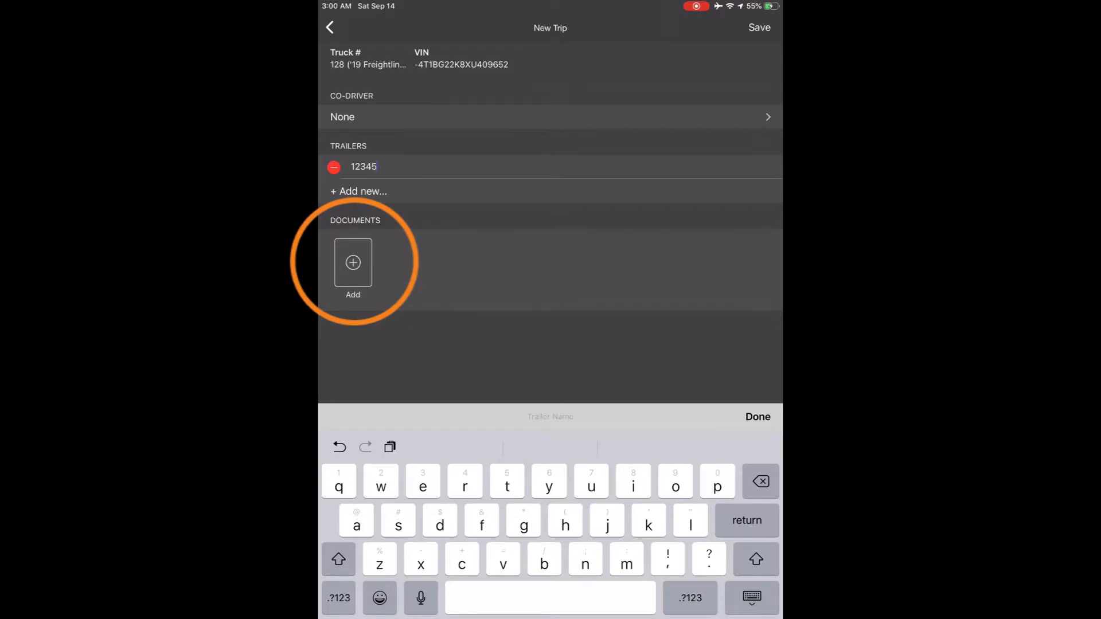
{"action": "left_click", "coordinate": [352, 262]}
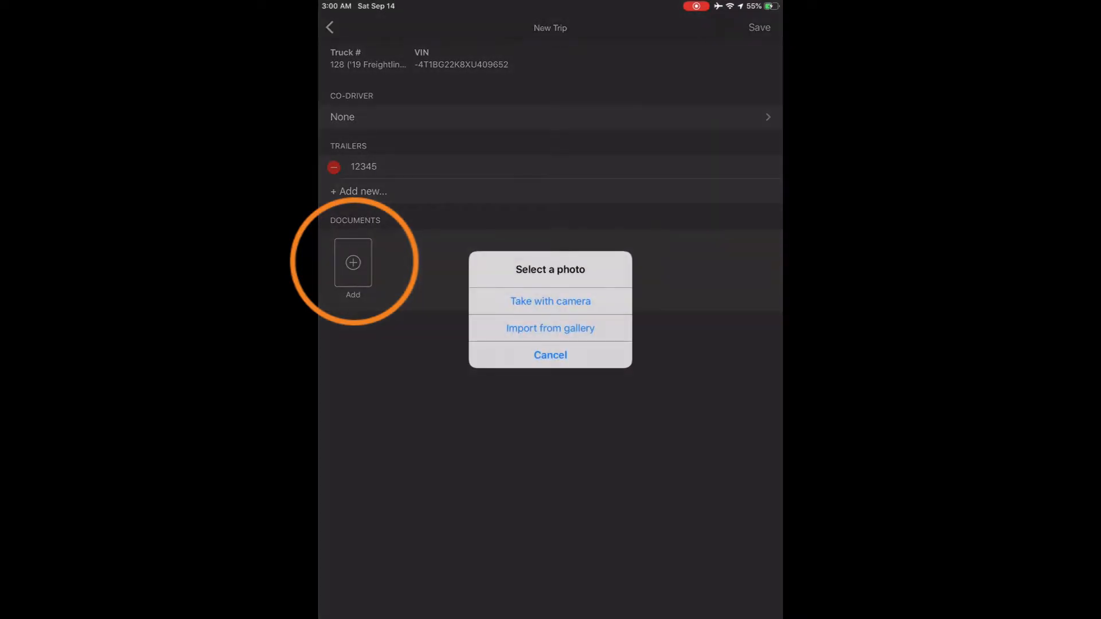
{"action": "left_click", "coordinate": [550, 354]}
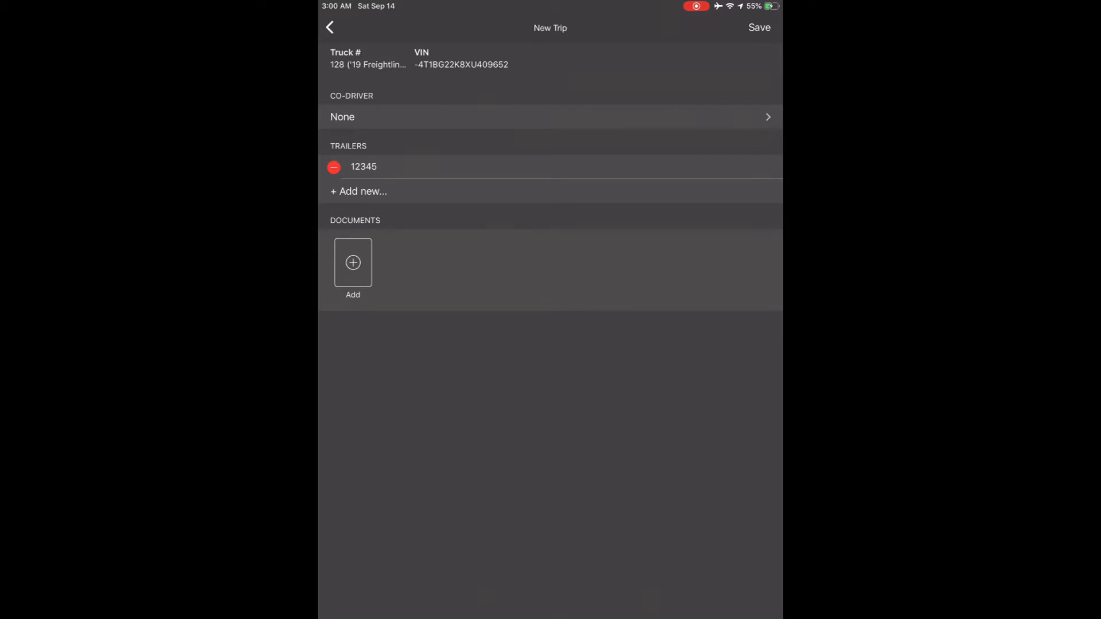
{"action": "left_click", "coordinate": [759, 28]}
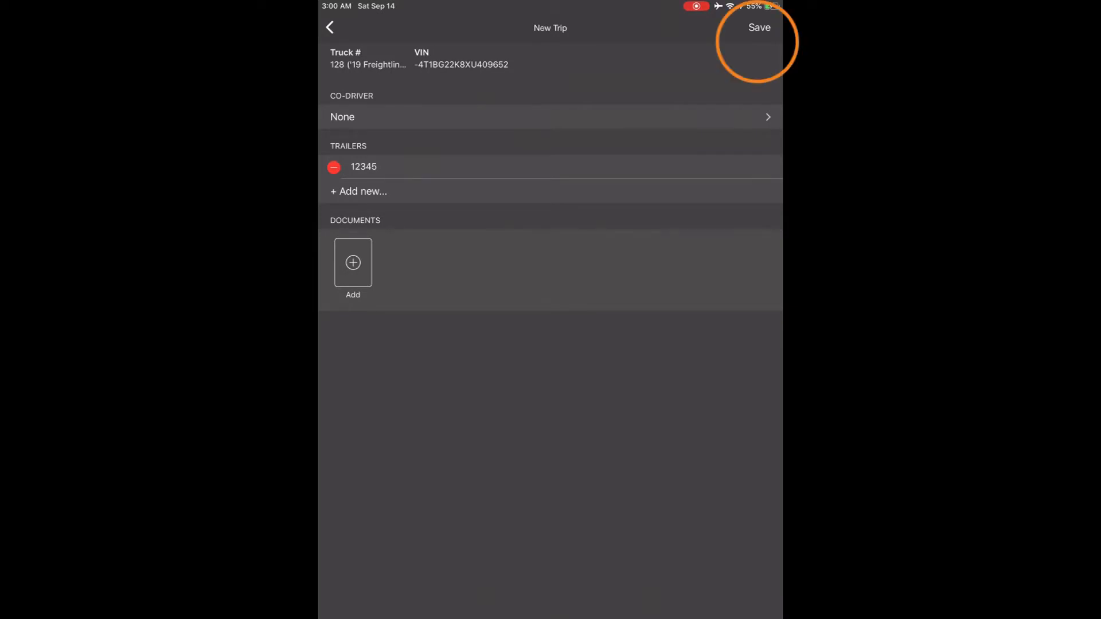
{"action": "left_click", "coordinate": [758, 28]}
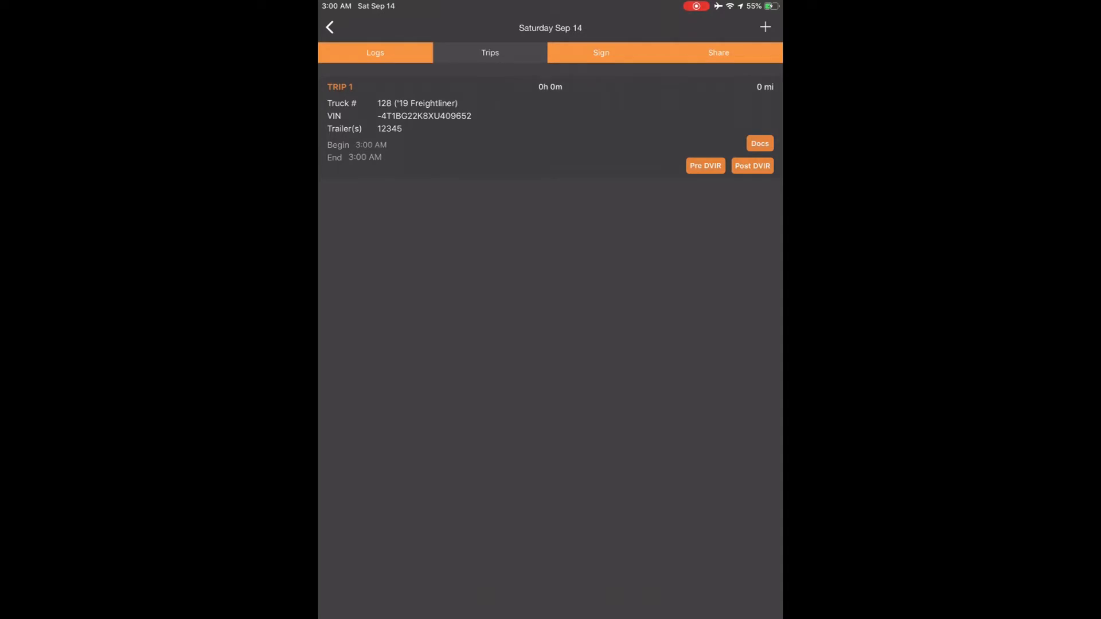
Begin Trip 1's pre-trip DVIR with carrier, Smithwood TN location and odometer 0 prefilled
{"action": "left_click", "coordinate": [706, 165]}
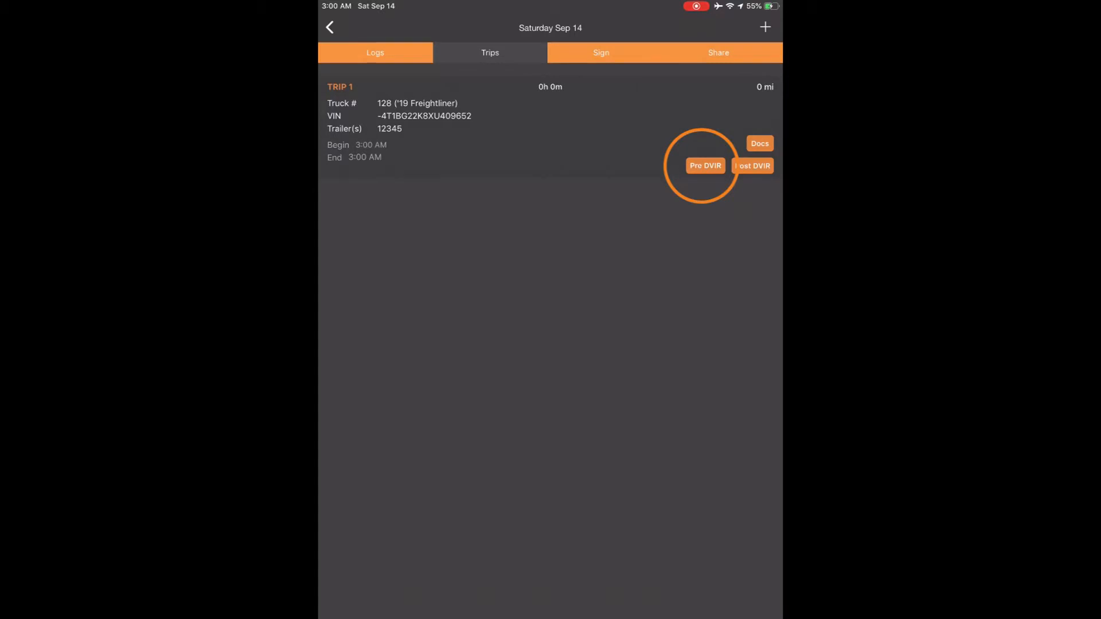
{"action": "left_click", "coordinate": [704, 165]}
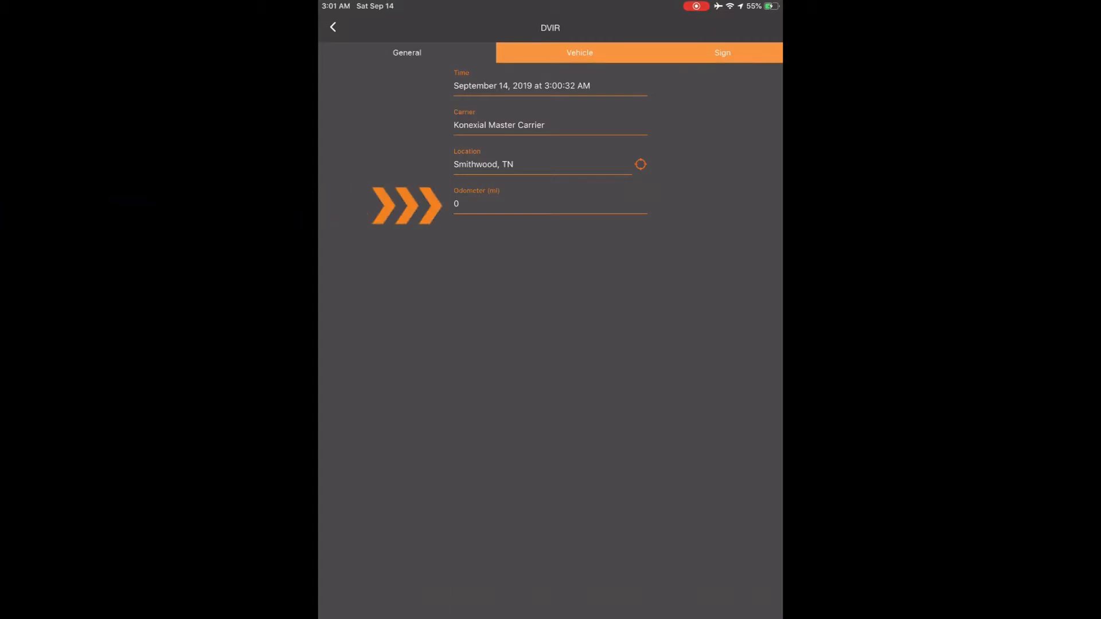
Set the DVIR odometer to 456789 and move to the vehicle and trailer 12345 defect sections
{"action": "left_click", "coordinate": [549, 205]}
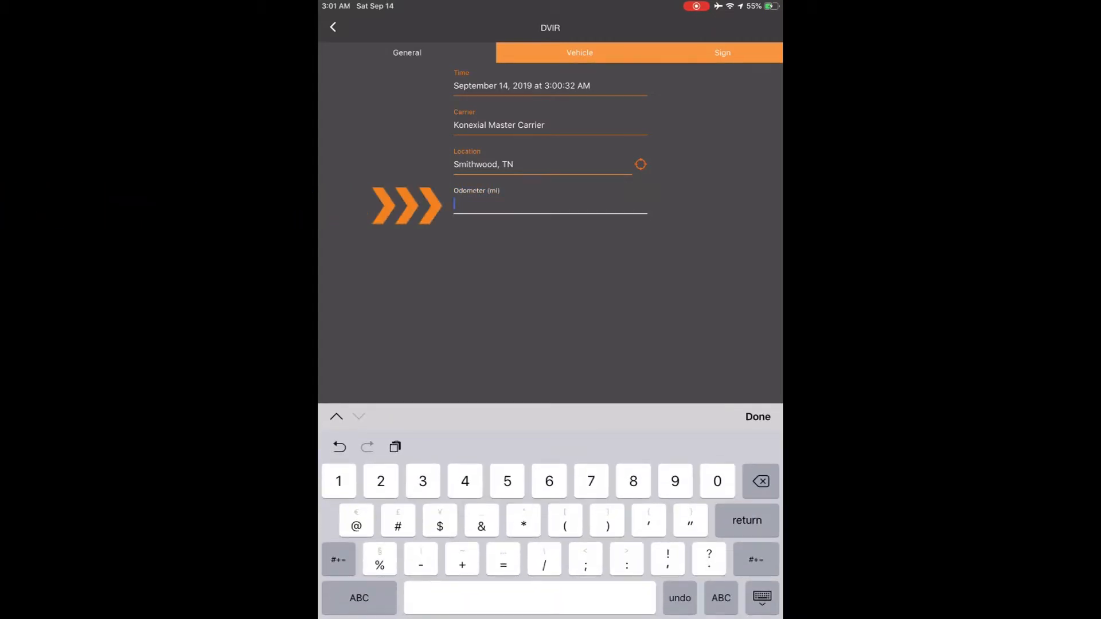
{"action": "type", "text": "456789"}
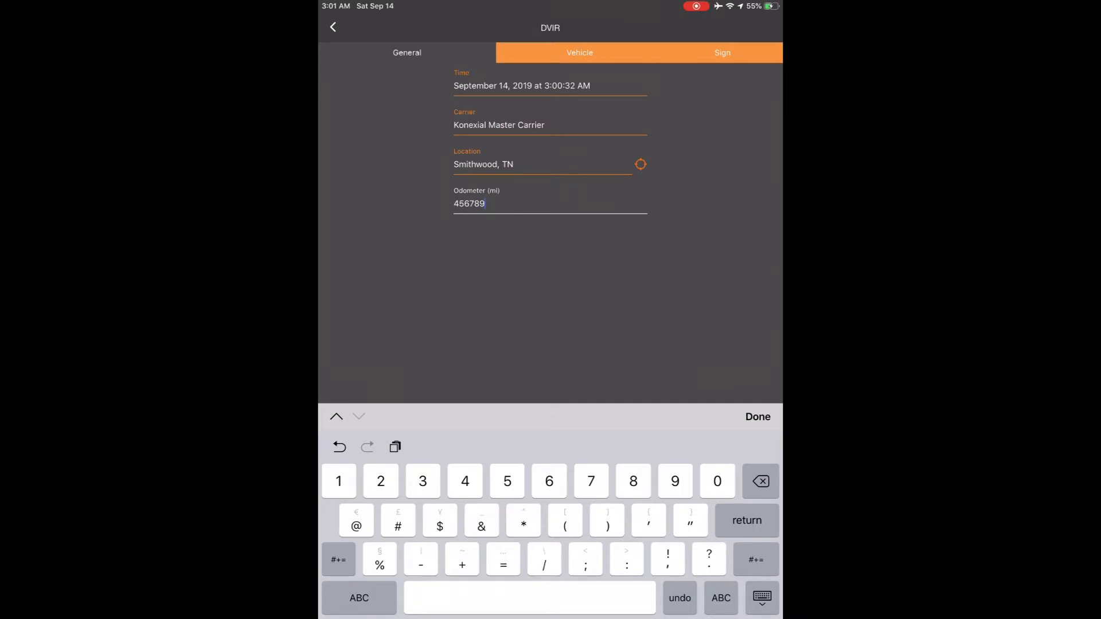
{"action": "left_click", "coordinate": [579, 53]}
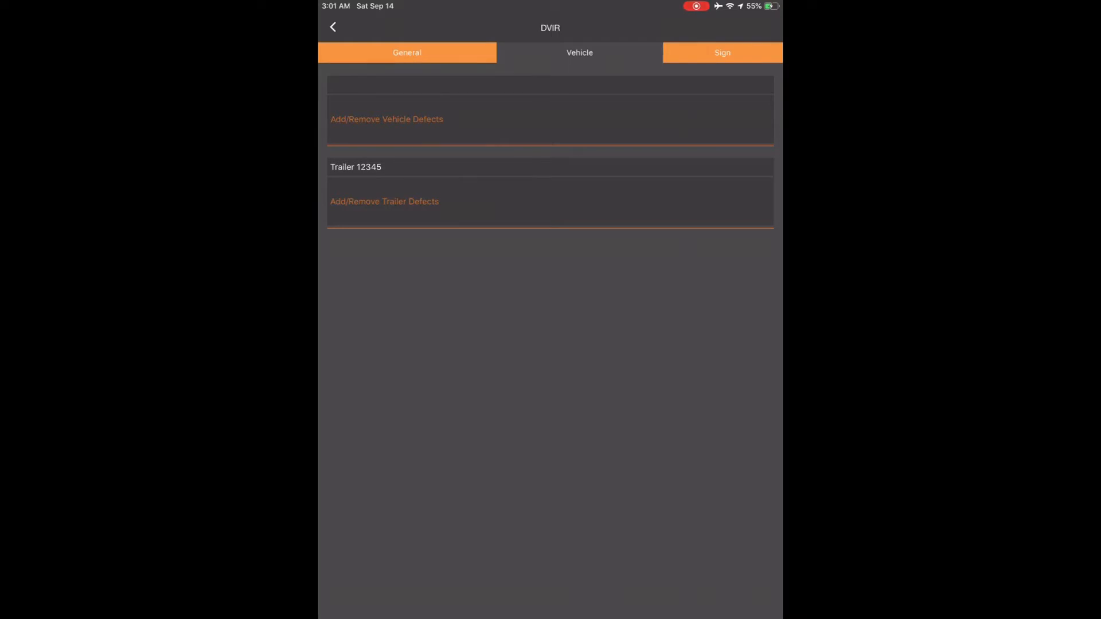
Bring up the vehicle defect category list with none picked yet
{"action": "left_click", "coordinate": [364, 118]}
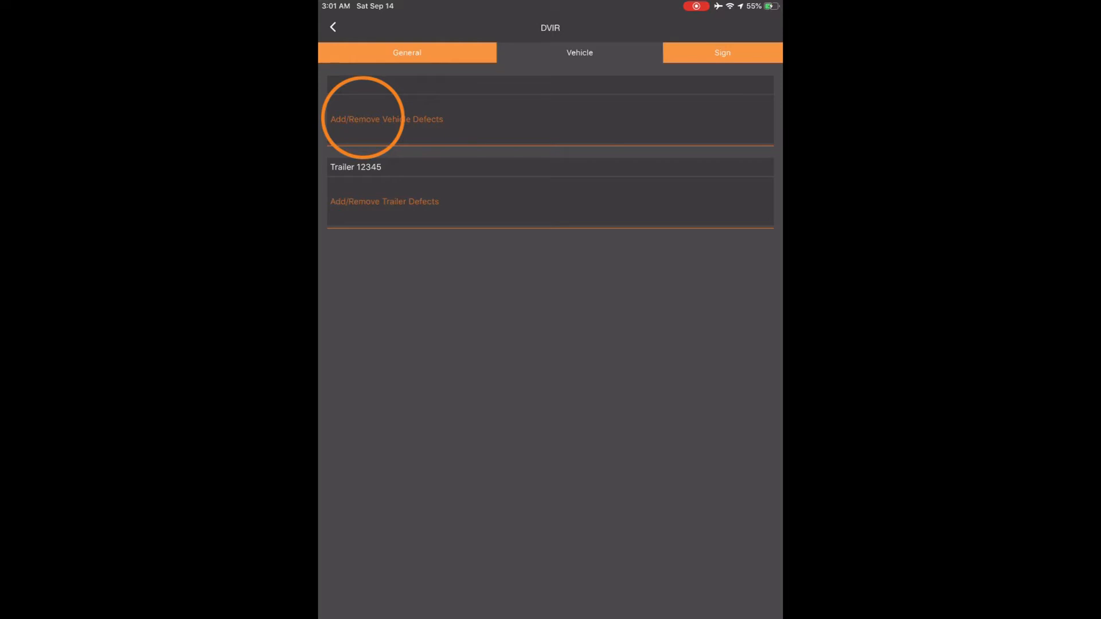
{"action": "left_click", "coordinate": [386, 118]}
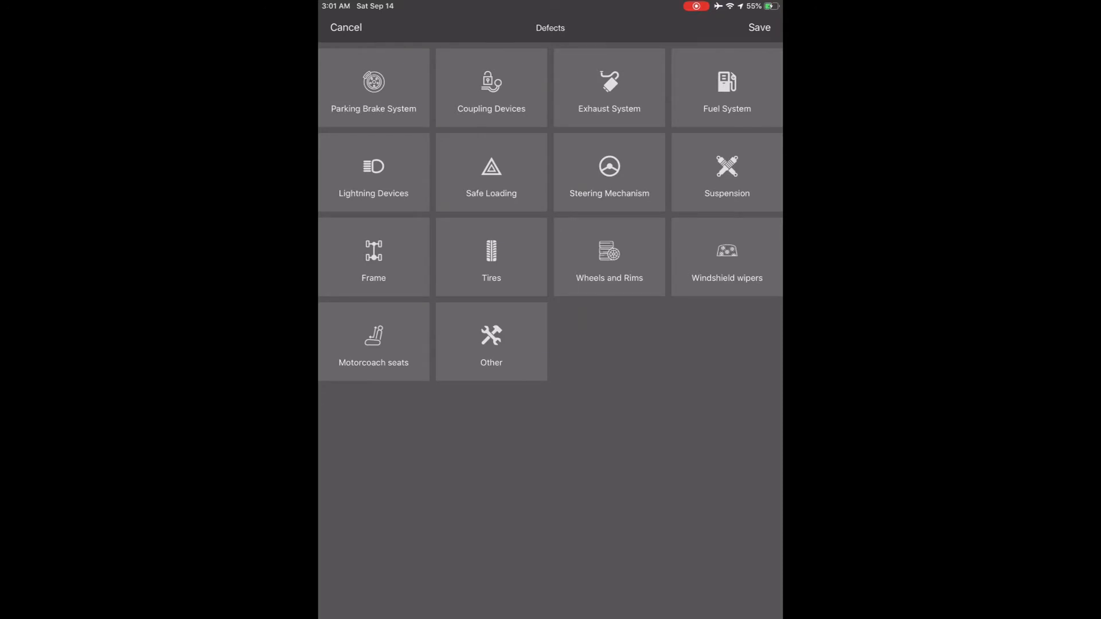
Record Brake Drums or Rotors and Brake Tubing under Parking Brake System as vehicle defects and save
{"action": "left_click", "coordinate": [373, 87]}
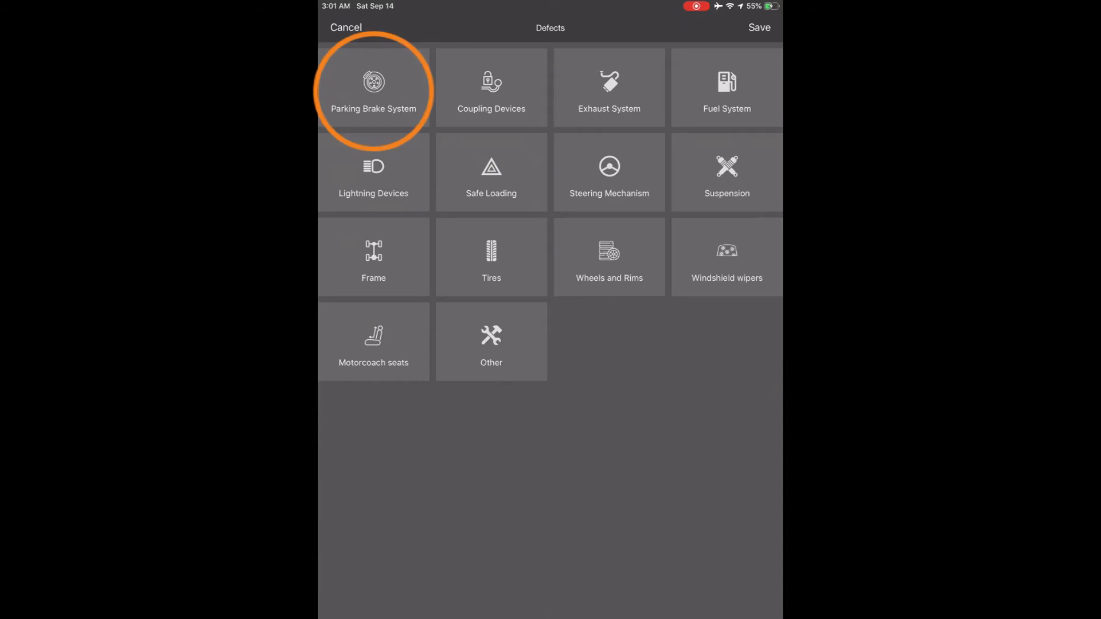
{"action": "left_click", "coordinate": [372, 88]}
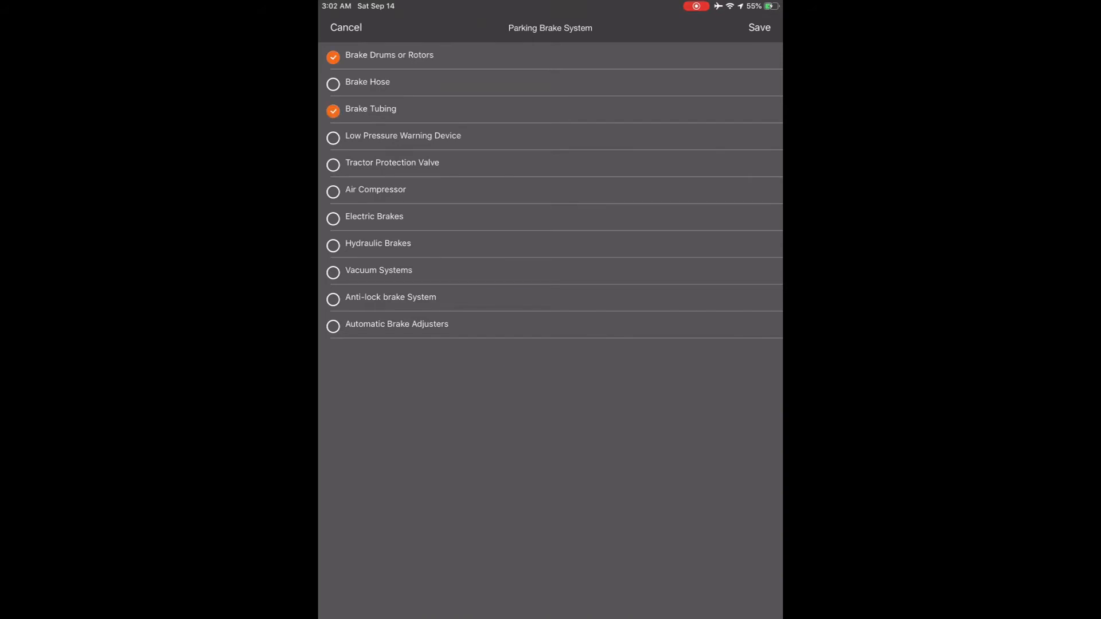
{"action": "left_click", "coordinate": [758, 28]}
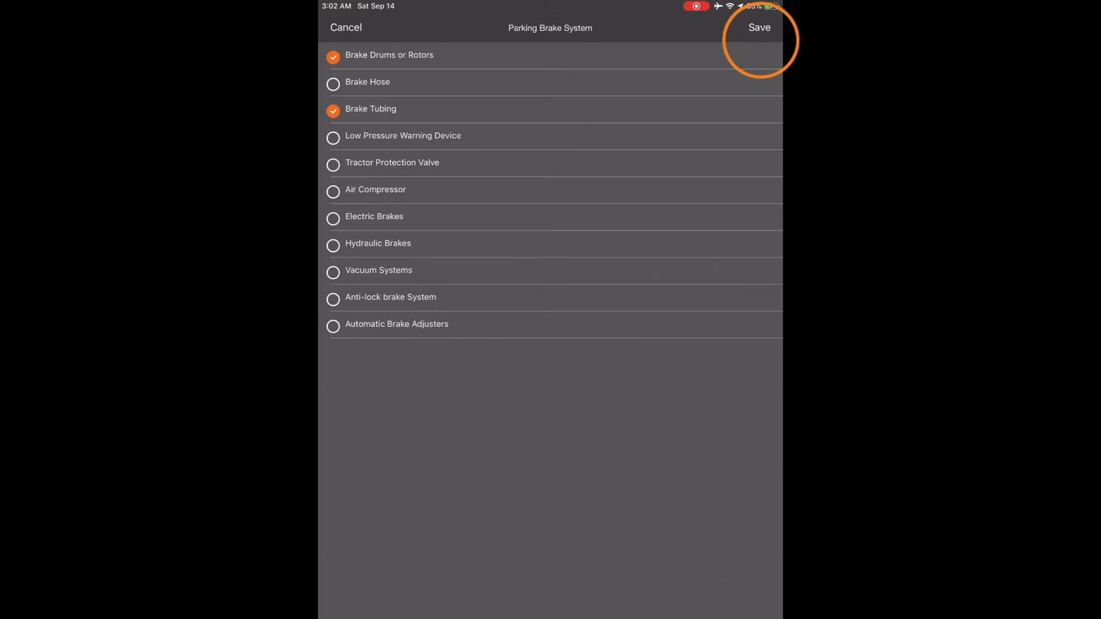
{"action": "left_click", "coordinate": [759, 28]}
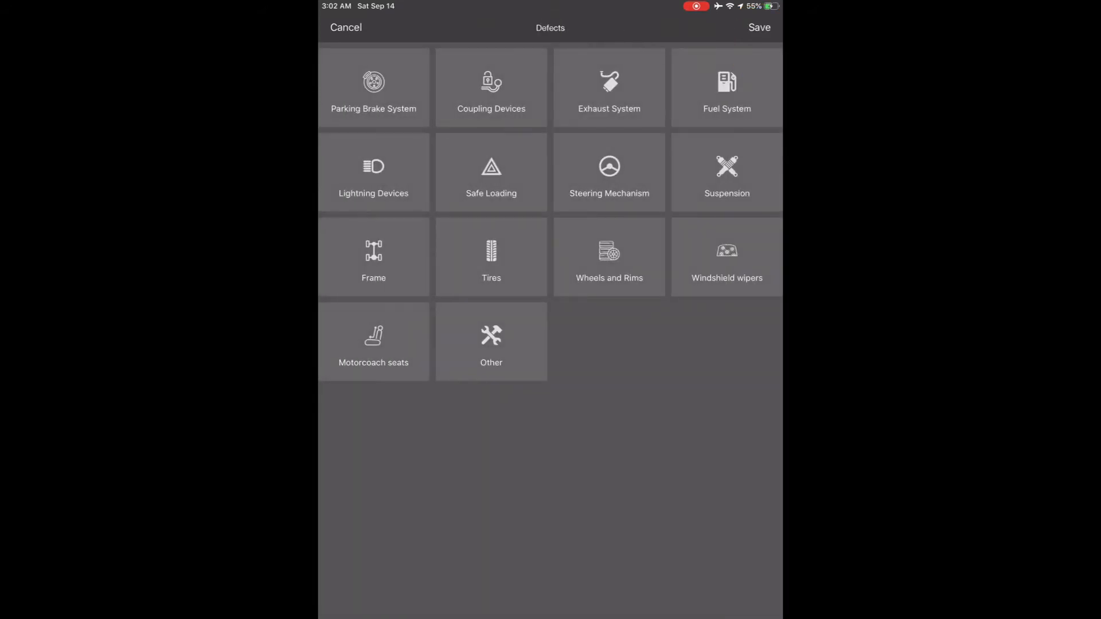
{"action": "left_click", "coordinate": [759, 26]}
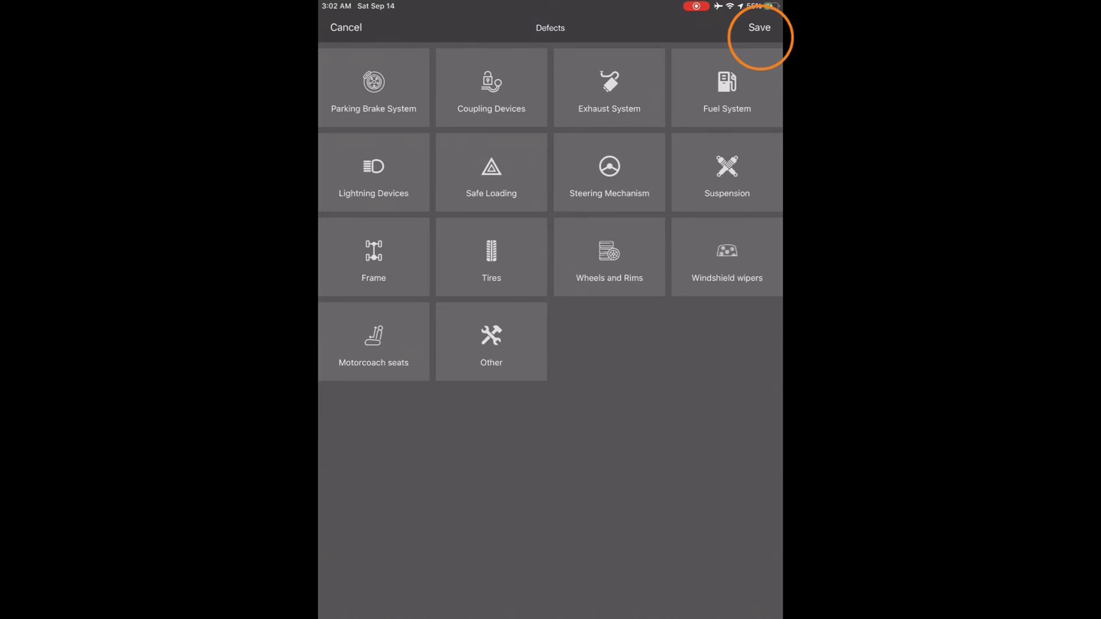
{"action": "left_click", "coordinate": [759, 28]}
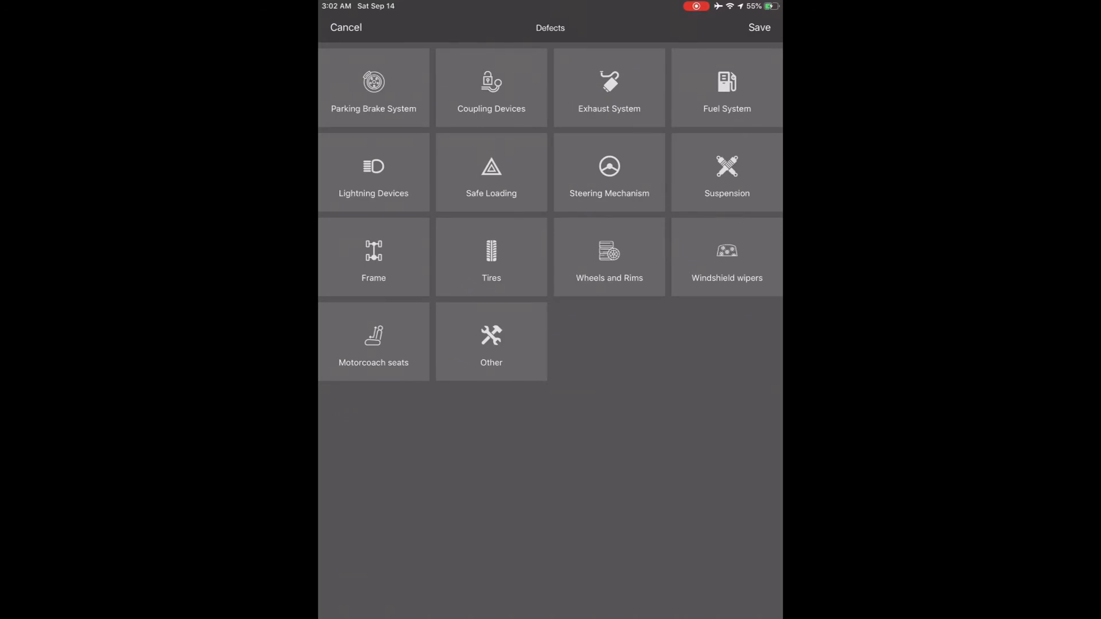
{"action": "left_click", "coordinate": [758, 26]}
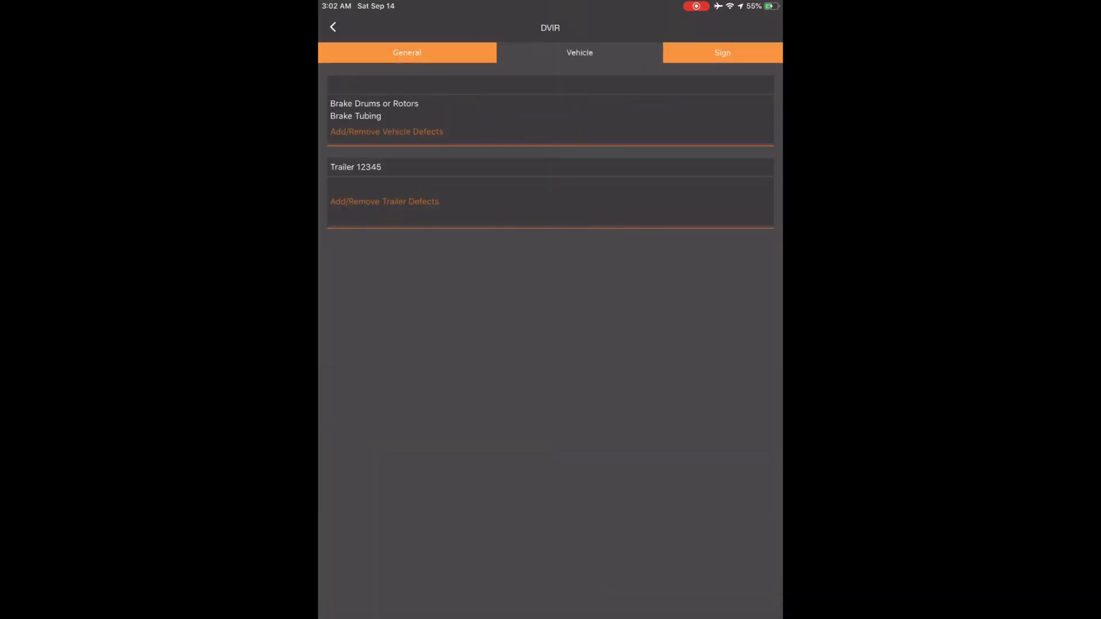
Sign the pre-trip DVIR with the driver's signature and save it, returning to Trip 1
{"action": "left_click", "coordinate": [721, 52]}
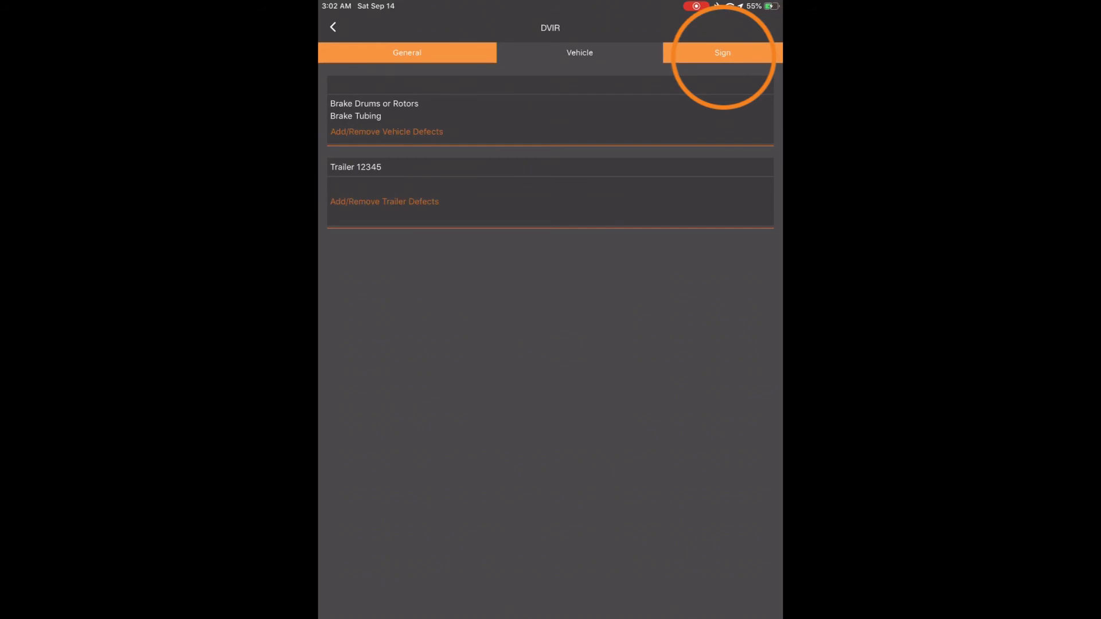
{"action": "left_click", "coordinate": [721, 53]}
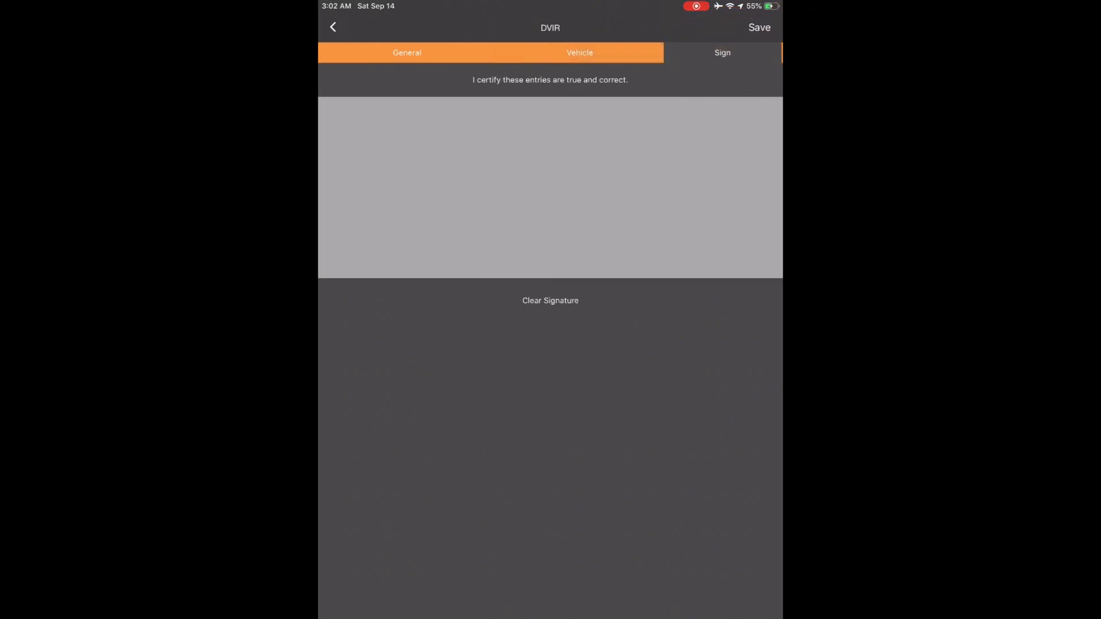
{"action": "left_click_drag", "start_coordinate": [354, 140], "coordinate": [453, 246]}
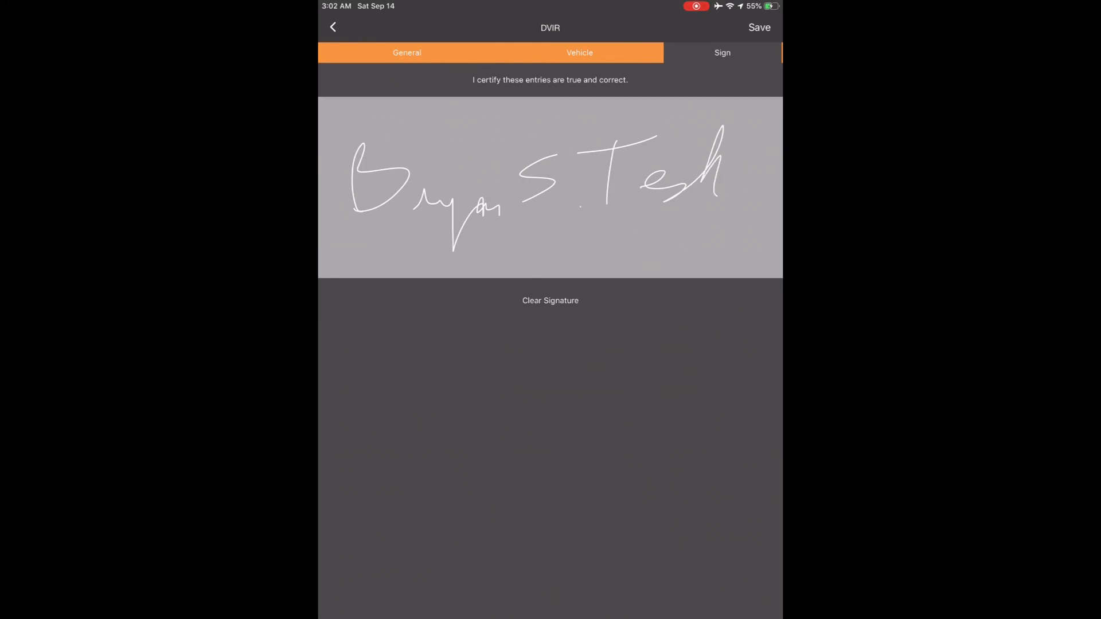
{"action": "left_click", "coordinate": [760, 27]}
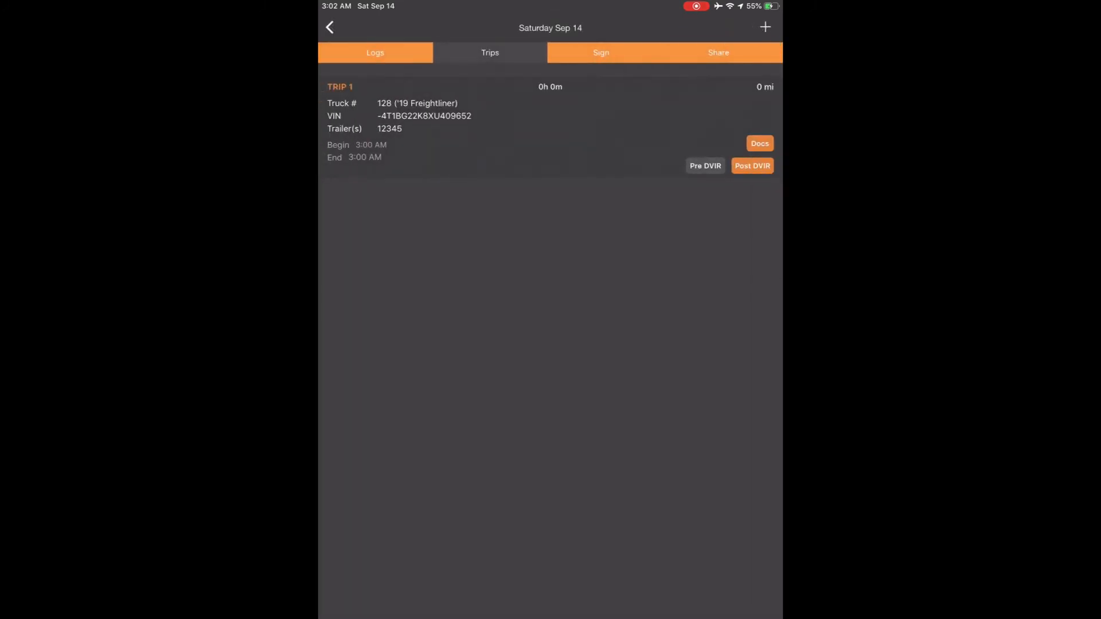